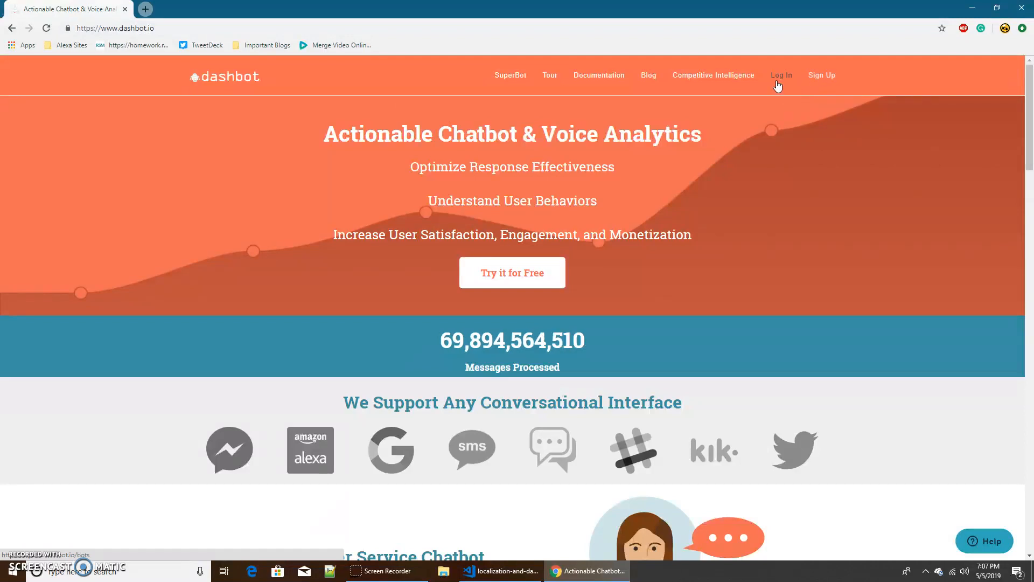
- Go from the dashbot.io homepage to the Dashbot login page via Log In
click(781, 76)
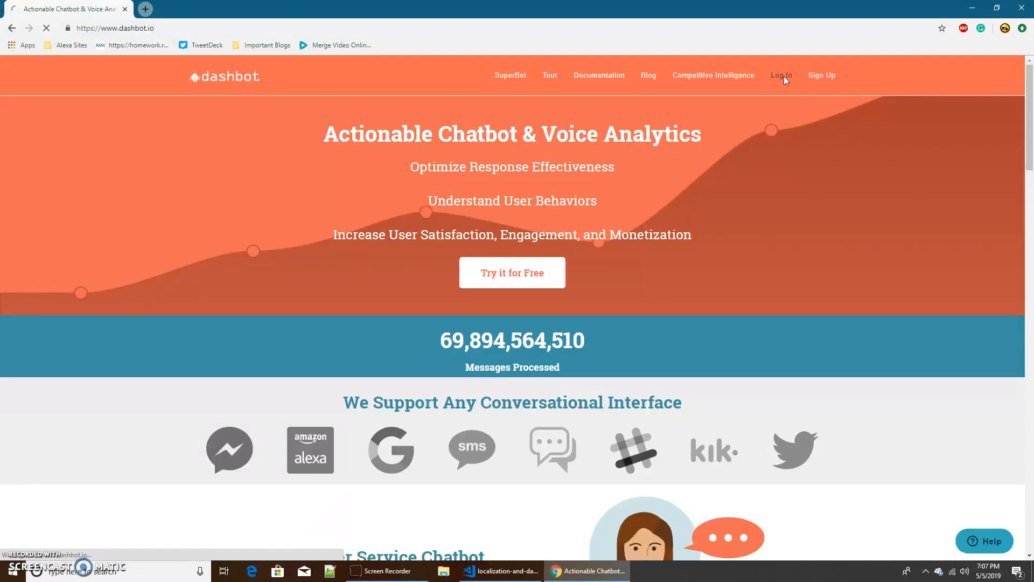
click(781, 75)
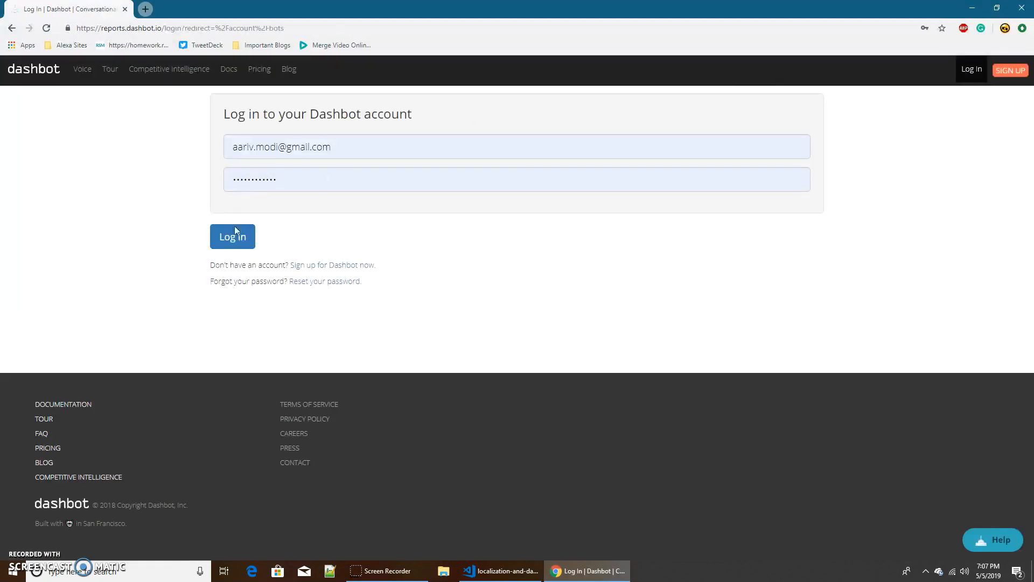
- Sign in to the Dashbot account with the filled-in email and password
click(232, 237)
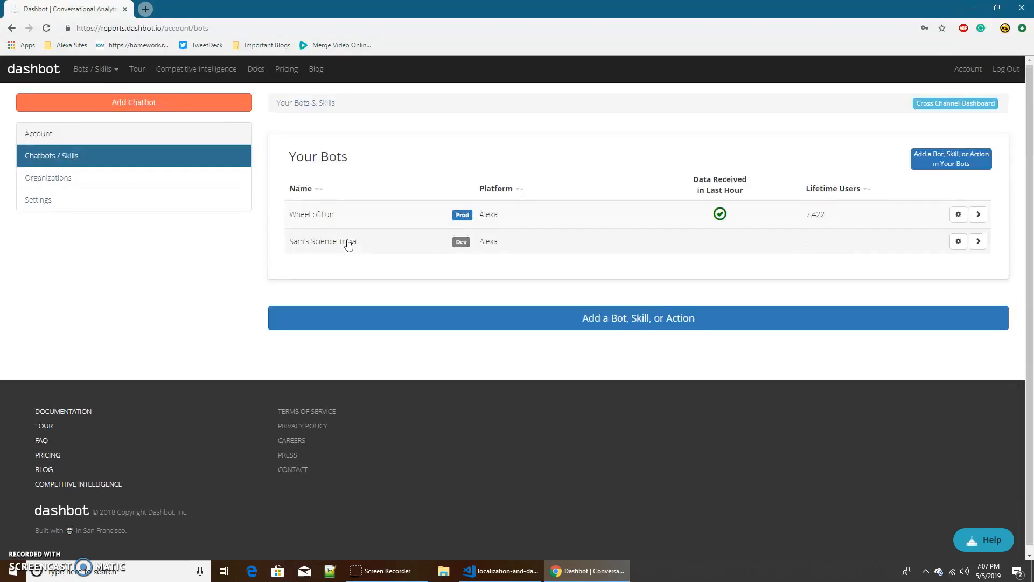
mouse_move(355, 204)
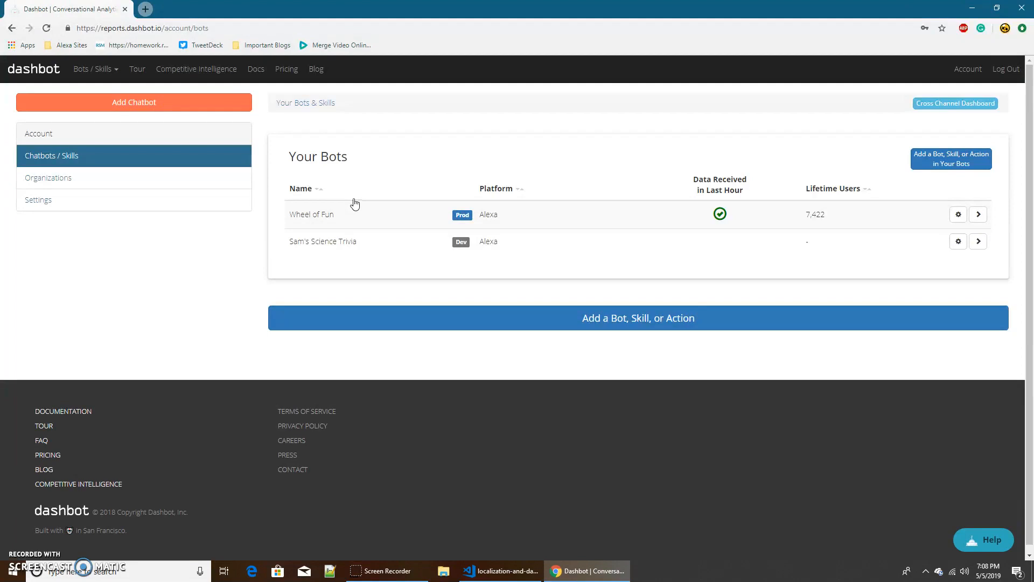
mouse_move(653, 342)
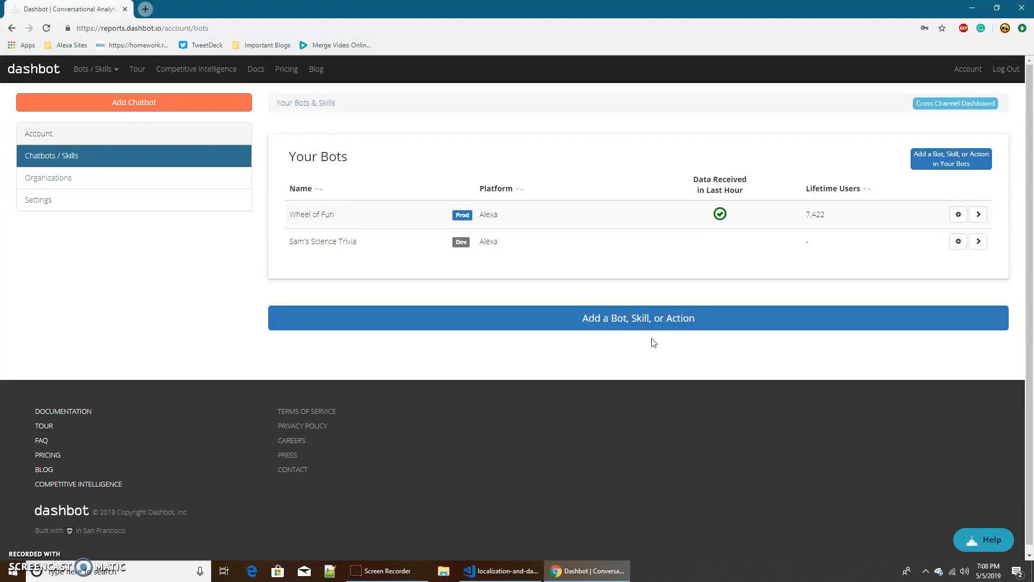
mouse_move(121, 334)
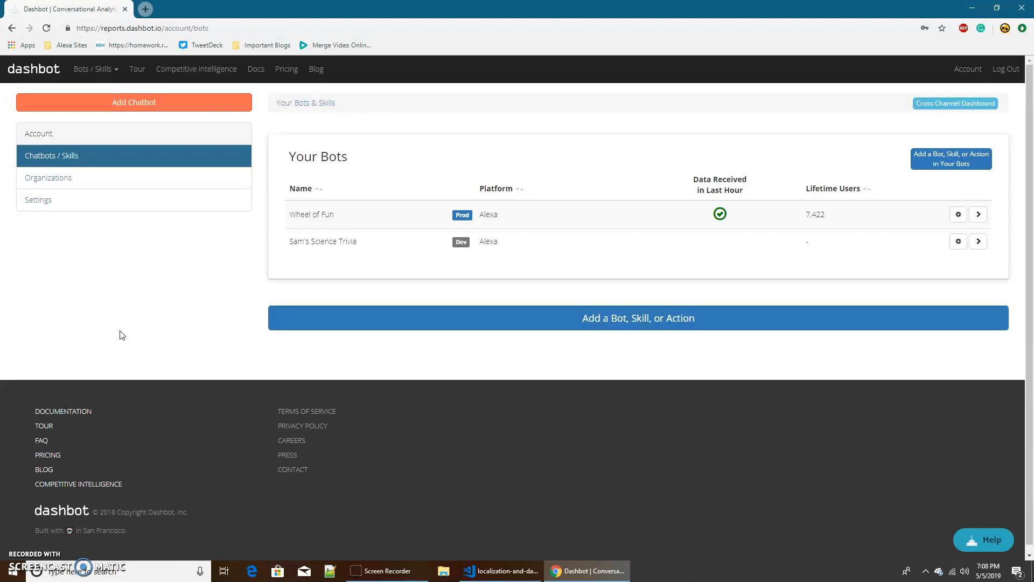
mouse_move(176, 343)
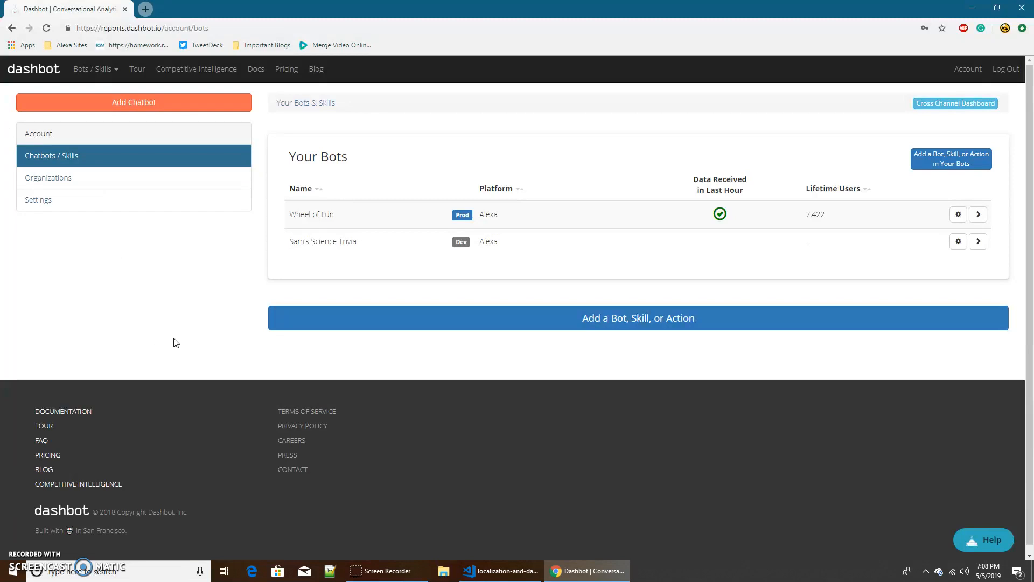
mouse_move(282, 317)
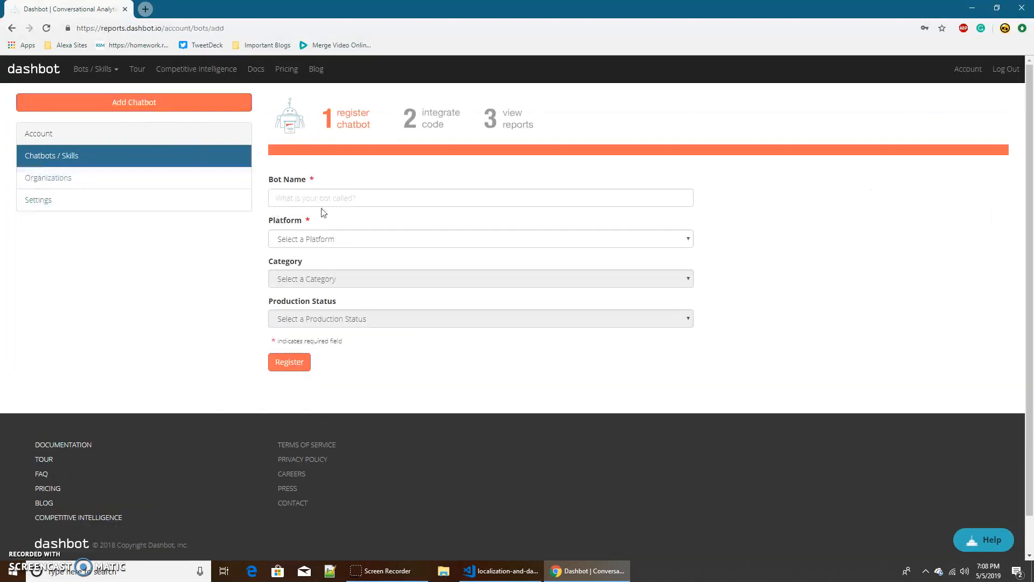
- Enter 'Harry Potter Trivia' as the Bot Name and select Alexa as Platform
click(480, 197)
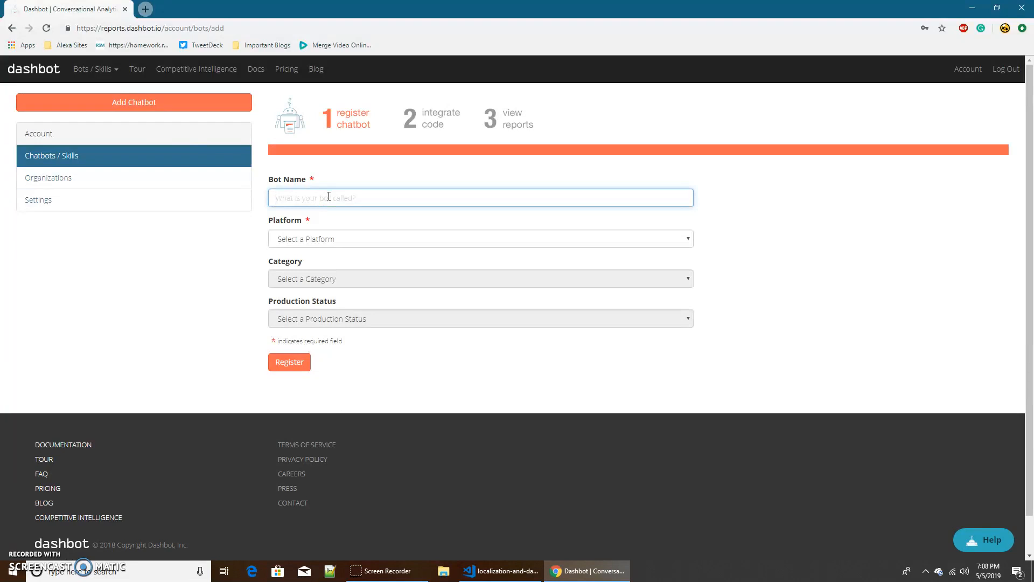
click(480, 197)
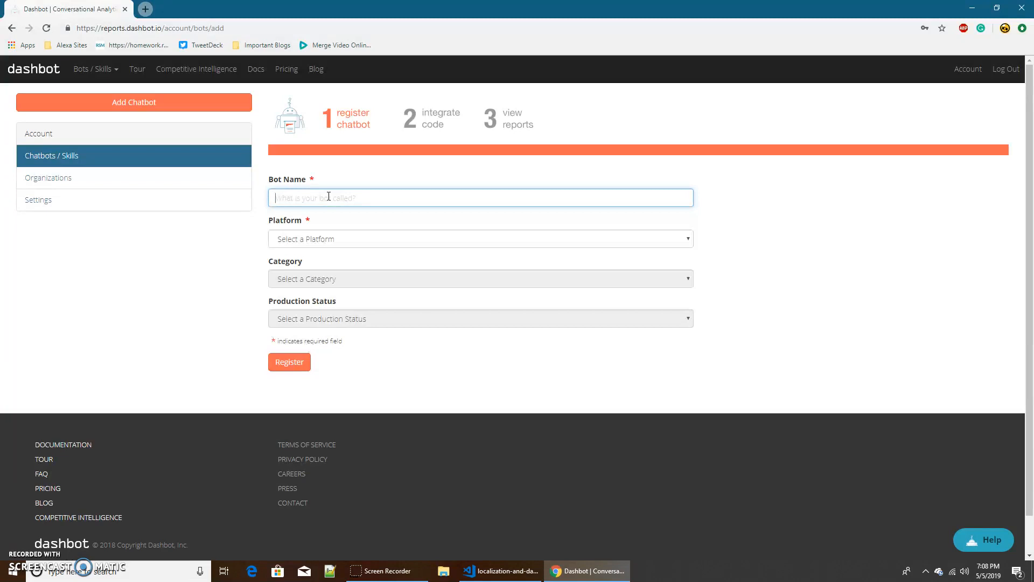
text(Harry Potter Trivia)
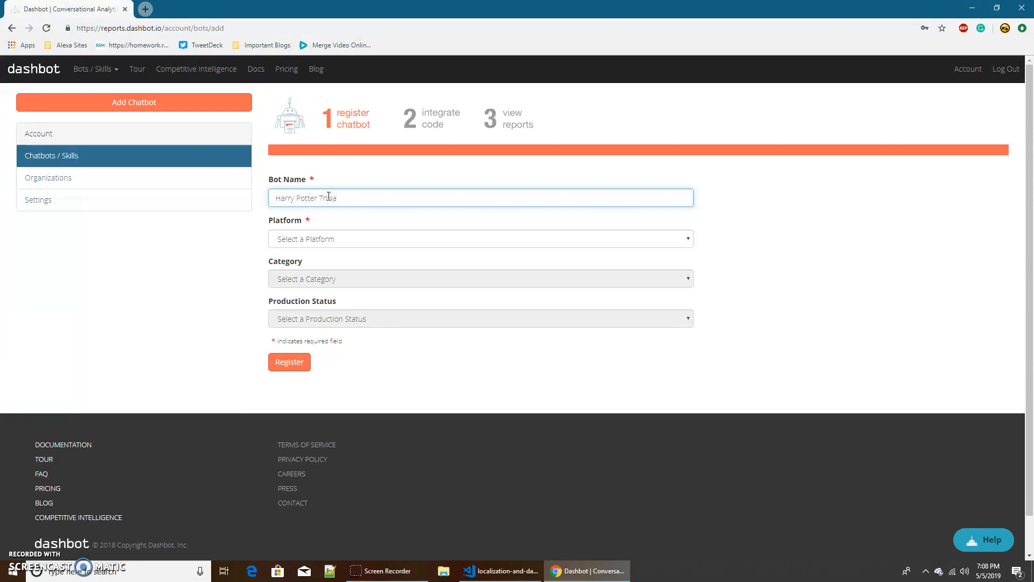
click(479, 239)
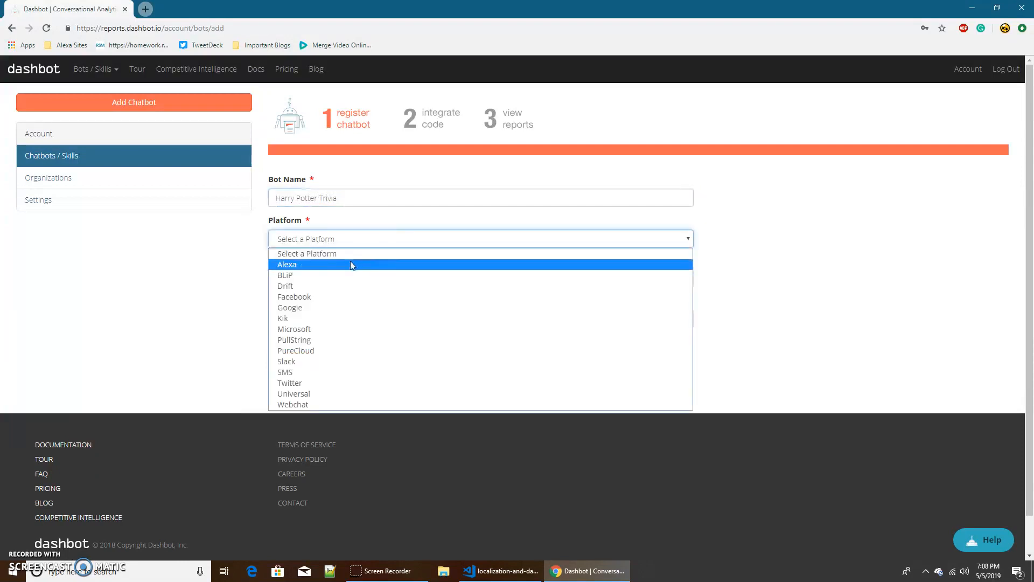
click(286, 265)
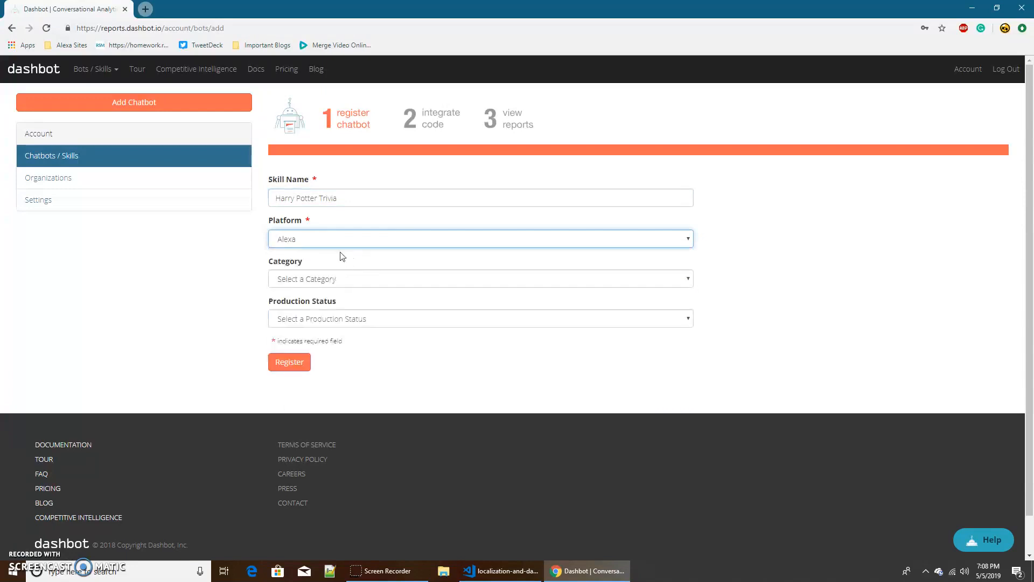
click(479, 239)
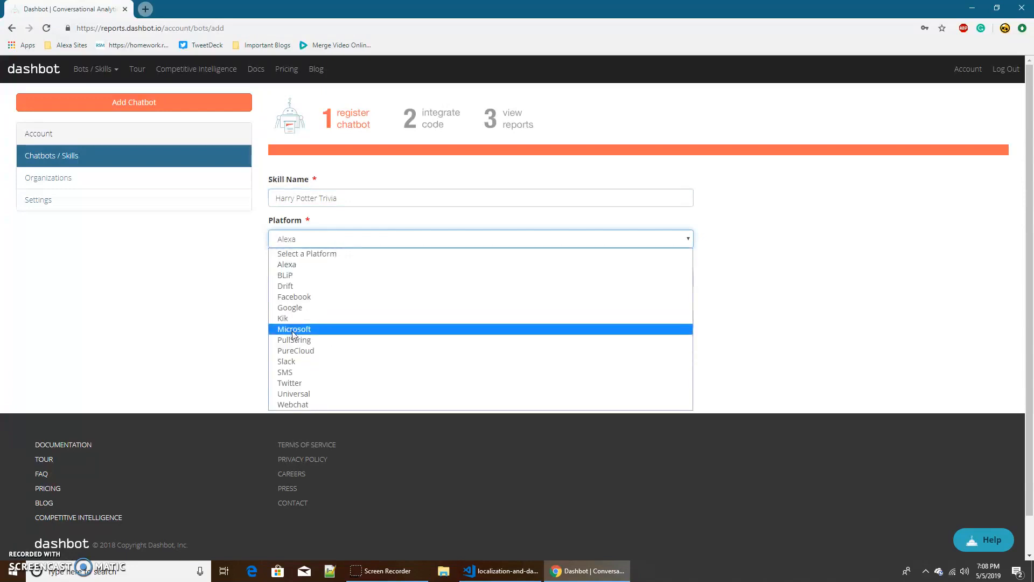
mouse_move(417, 257)
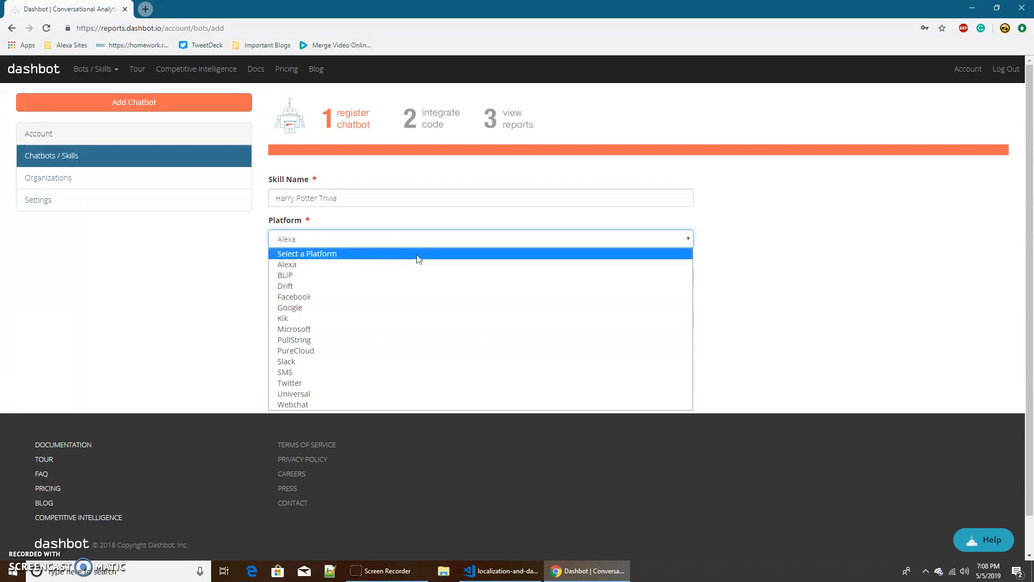
click(287, 264)
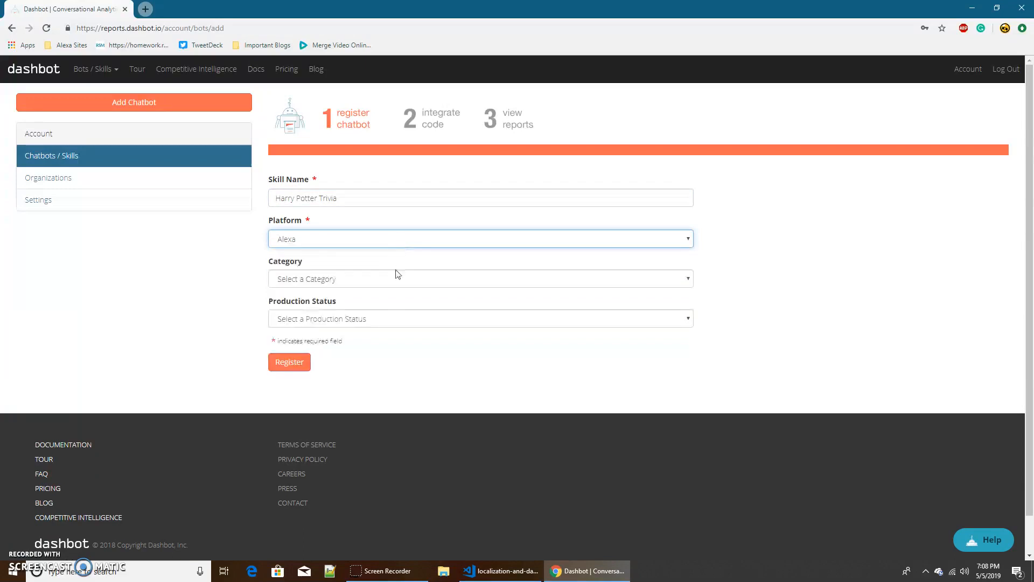
- Choose Movies & TV in the Category dropdown and Dev as Production Status
click(480, 278)
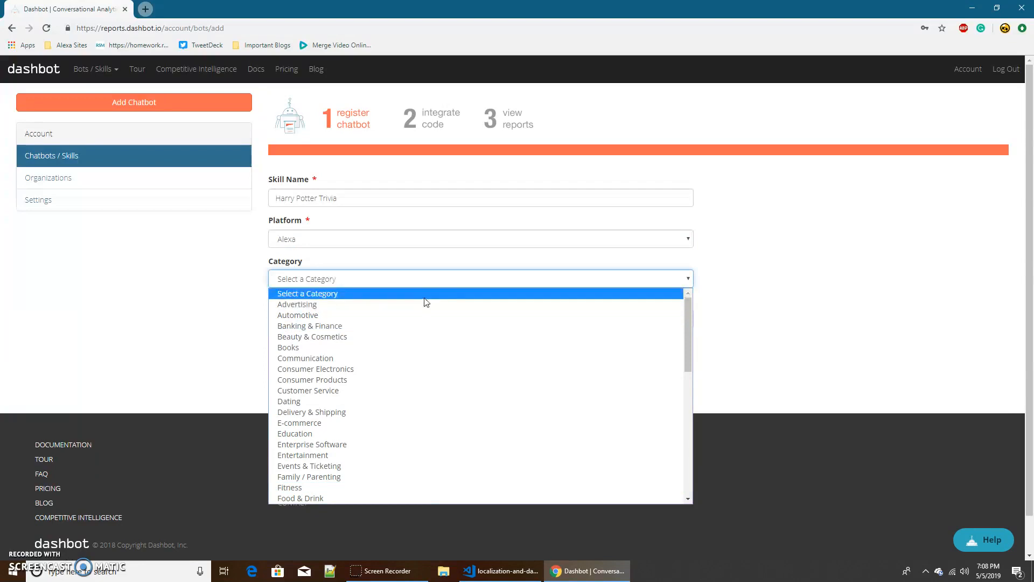
mouse_move(417, 283)
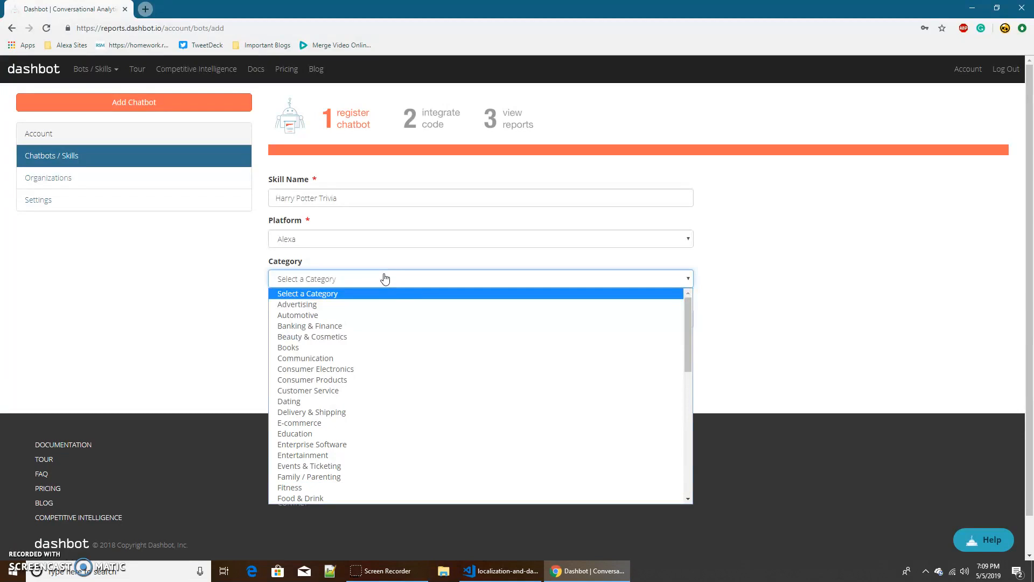
scroll(down, 3)
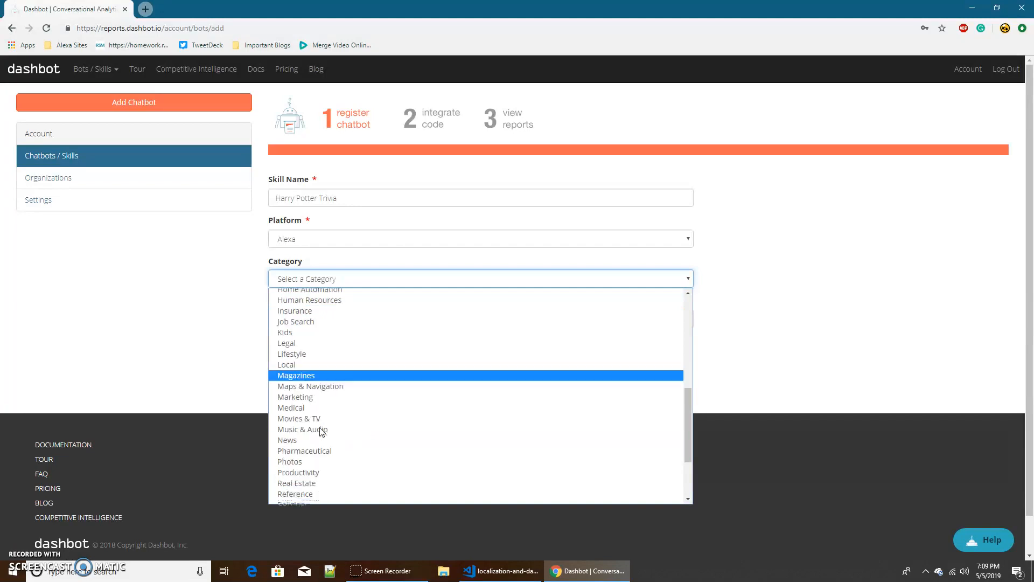
click(299, 418)
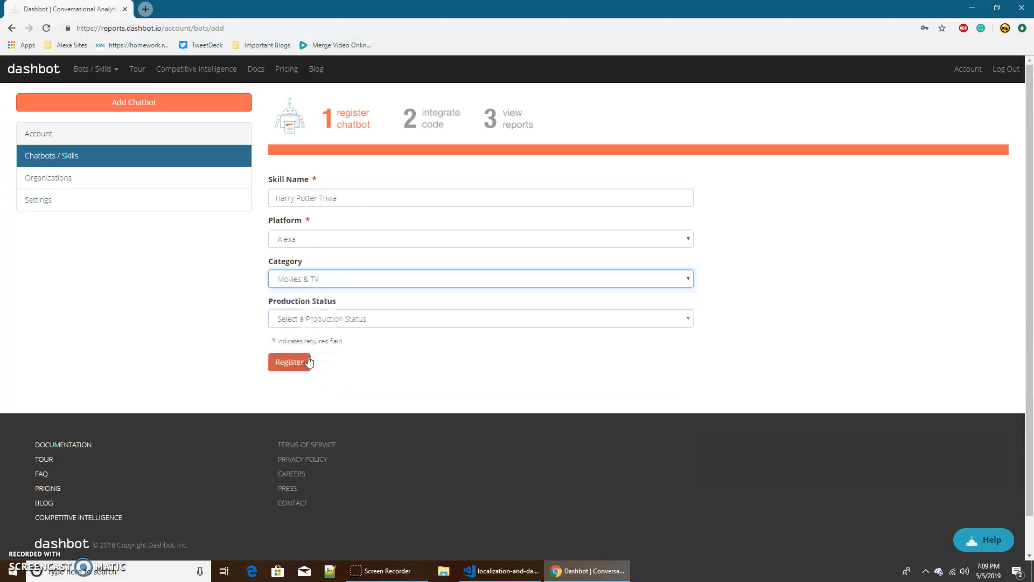
mouse_move(347, 326)
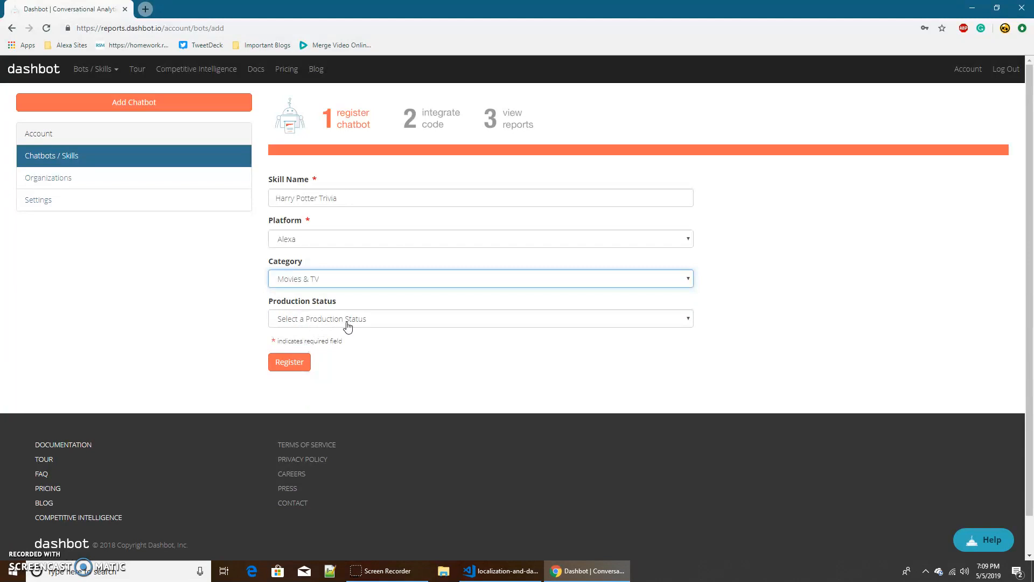
click(480, 318)
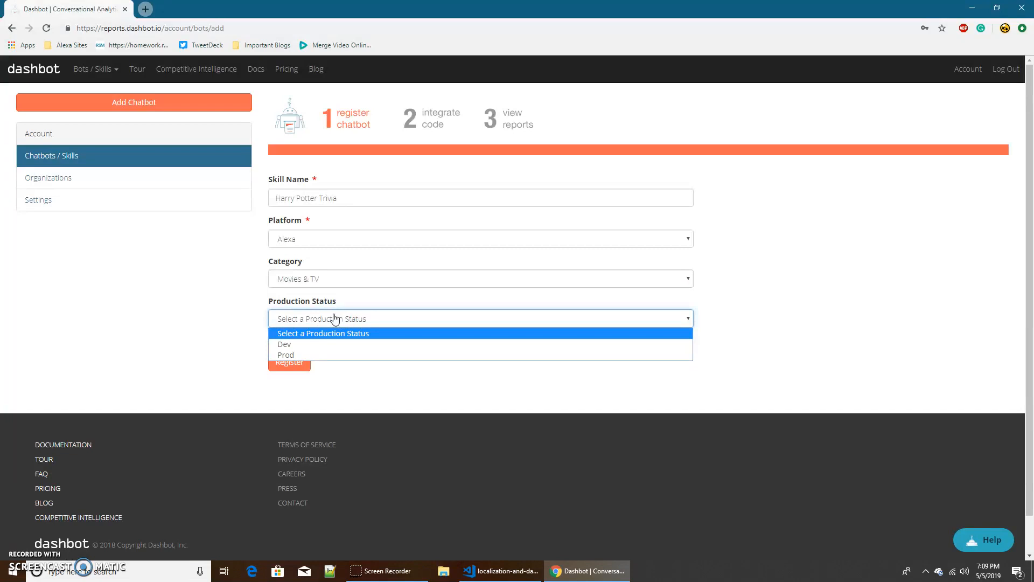
mouse_move(338, 316)
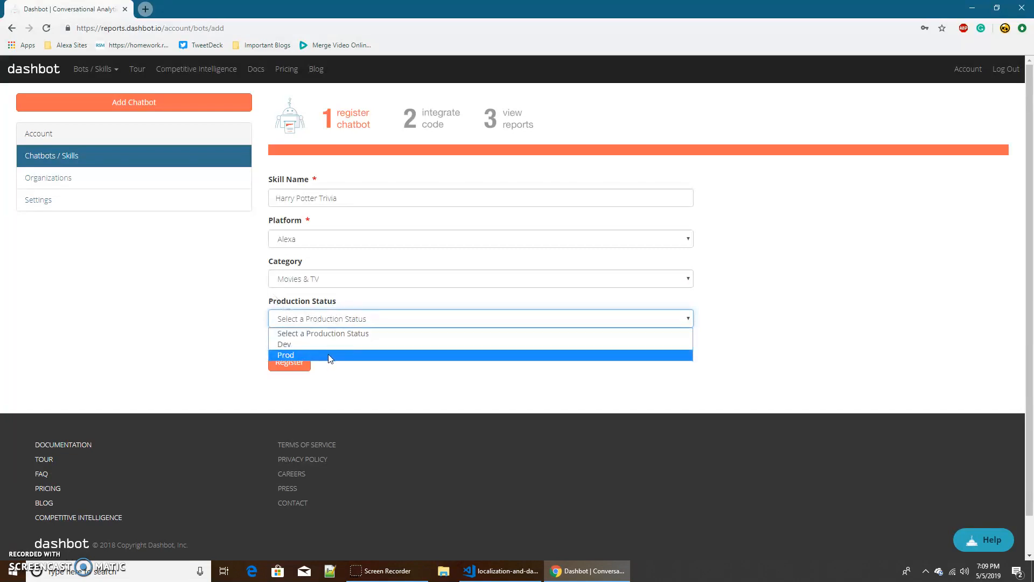
mouse_move(321, 359)
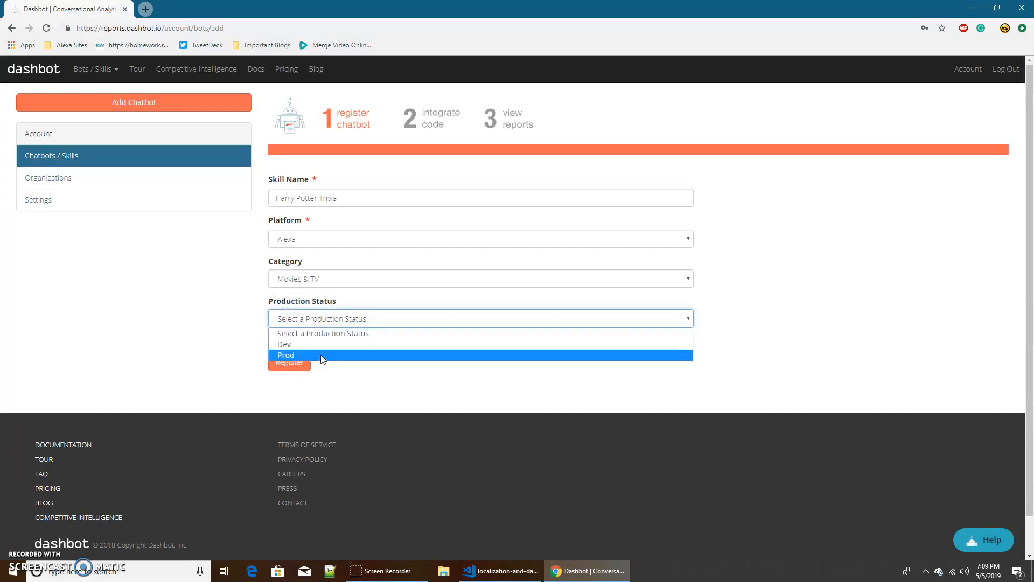
click(284, 344)
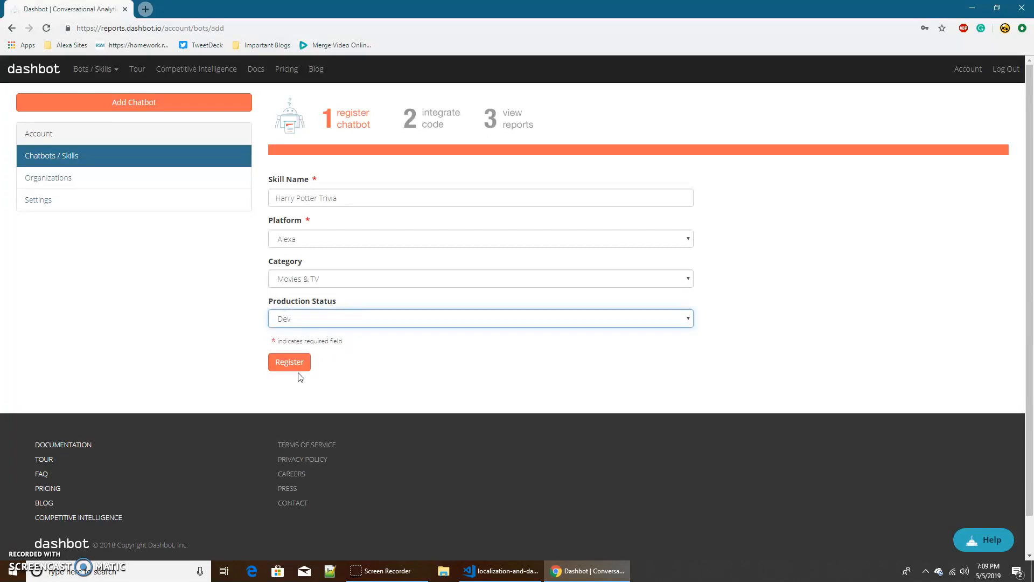
- Register Harry Potter Trivia, grab its API key, and switch to the VS Code project
click(288, 362)
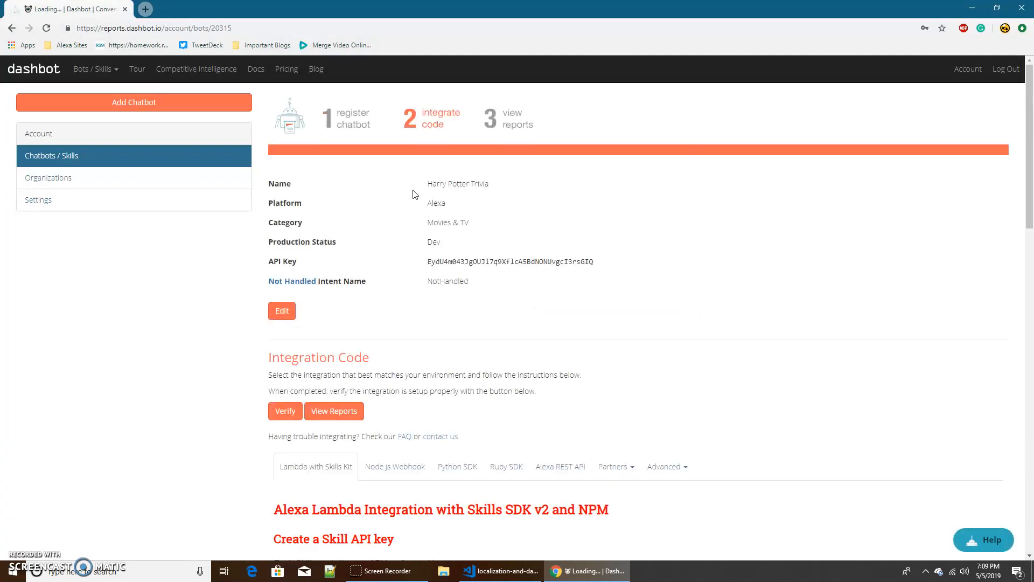
double_click(457, 183)
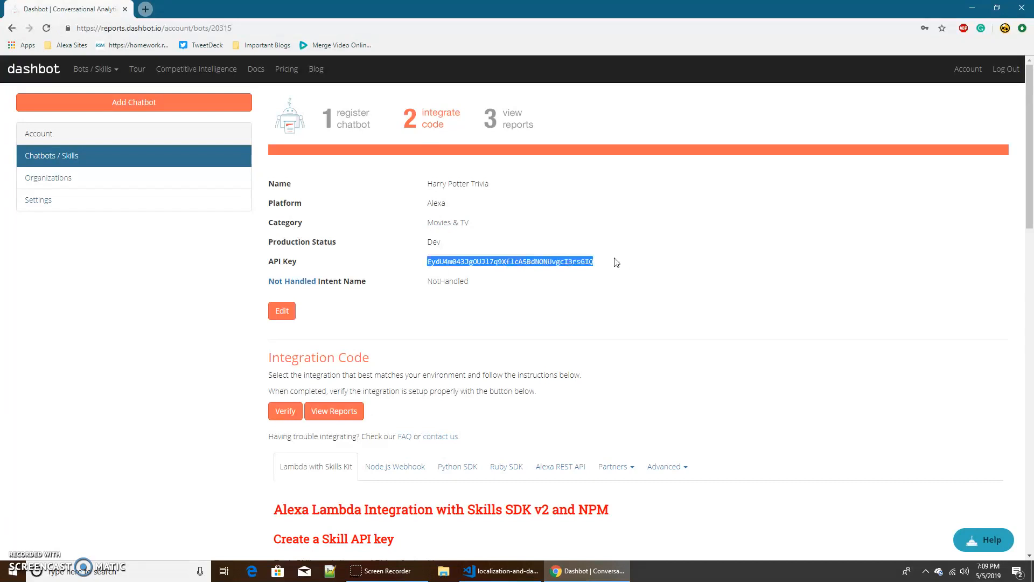
click(604, 261)
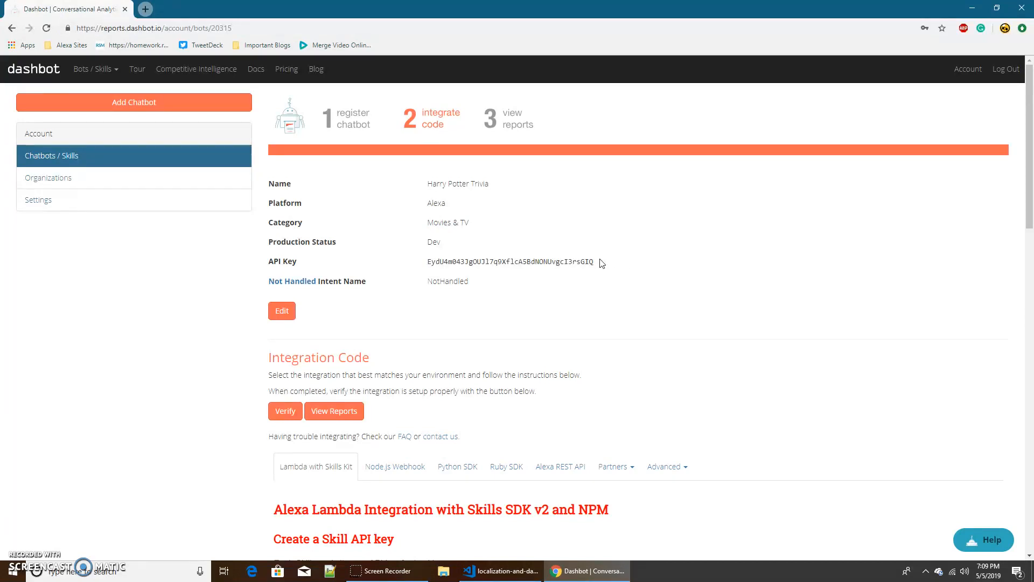
mouse_move(605, 265)
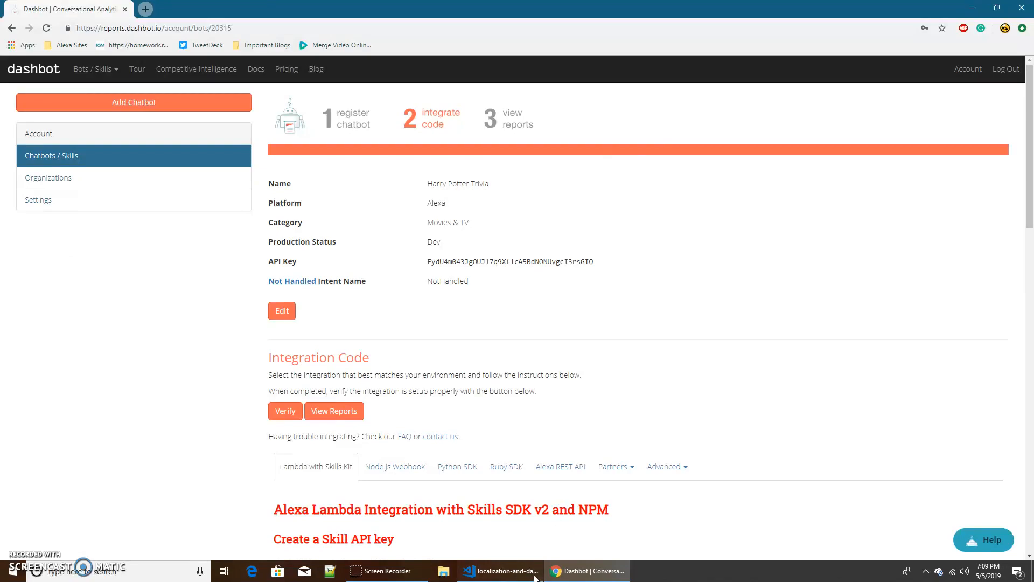
click(499, 570)
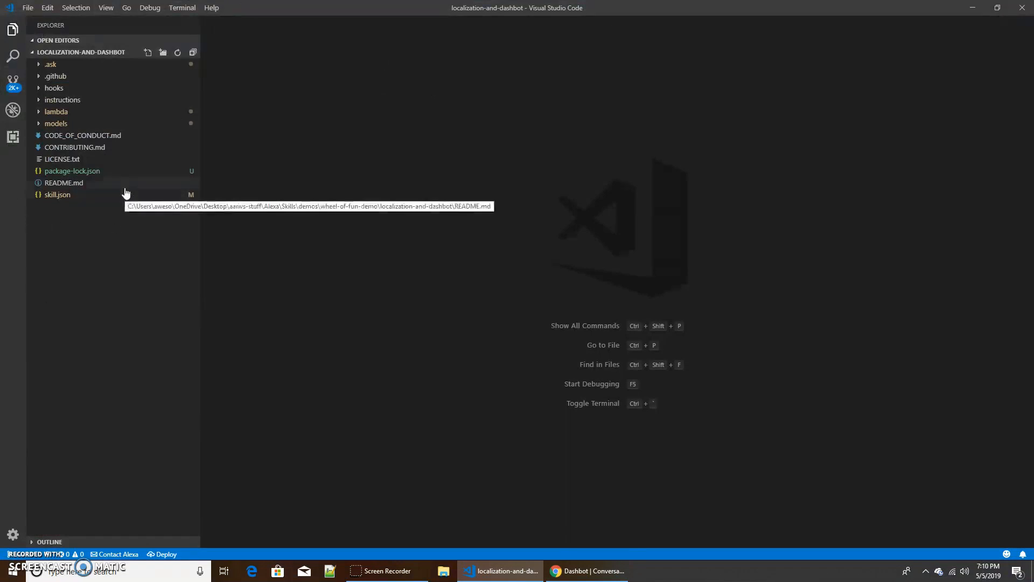
mouse_move(132, 245)
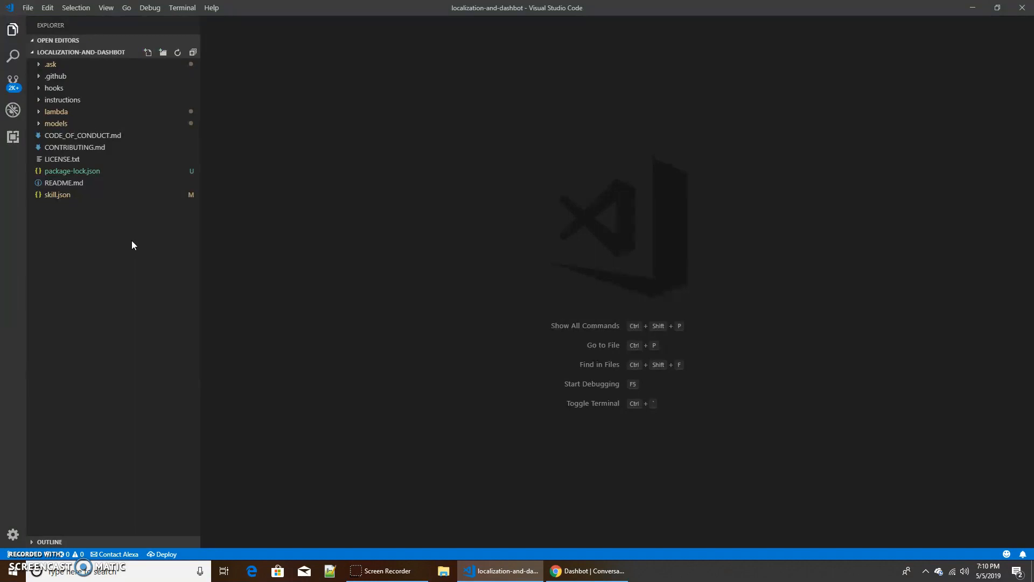
mouse_move(178, 276)
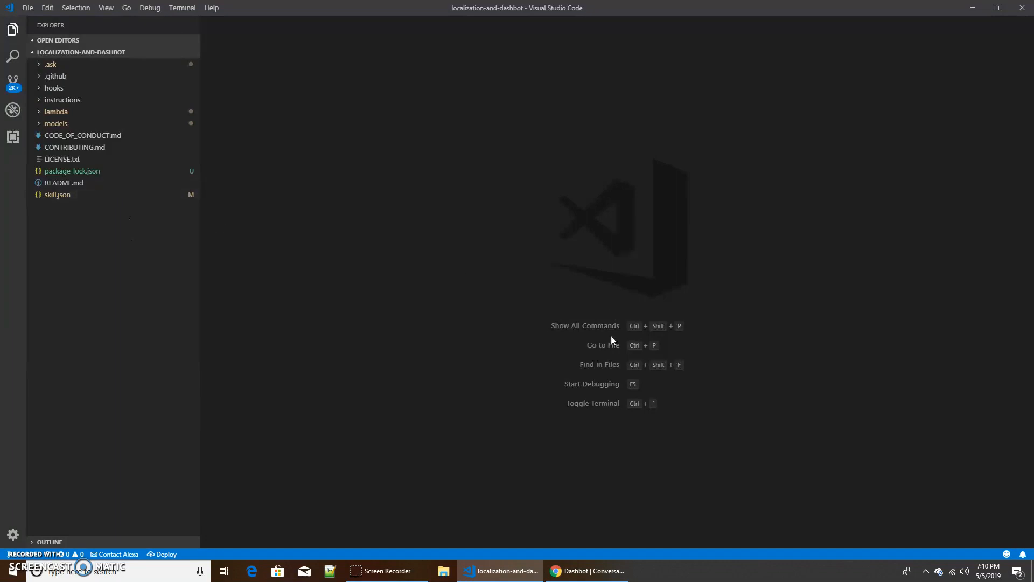
mouse_move(557, 330)
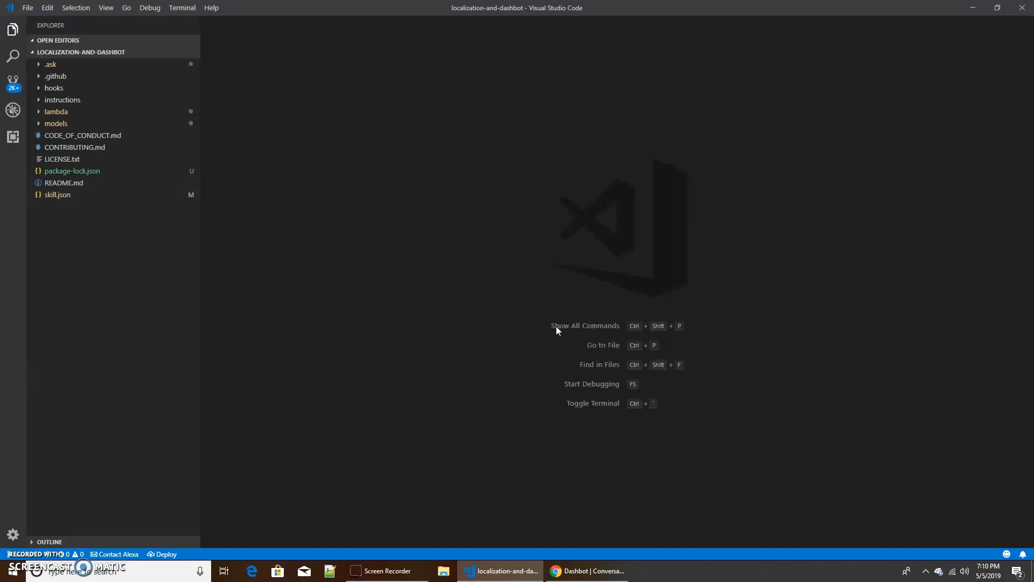
mouse_move(585, 535)
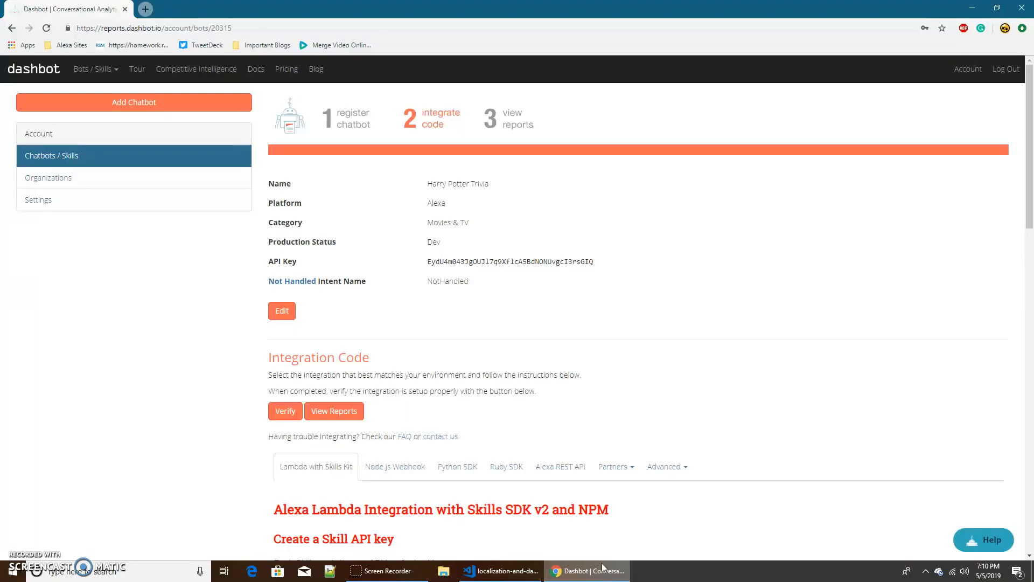
- Scroll to the 'npm install --save dashbot' instruction, then return to VS Code
scroll(down, 3)
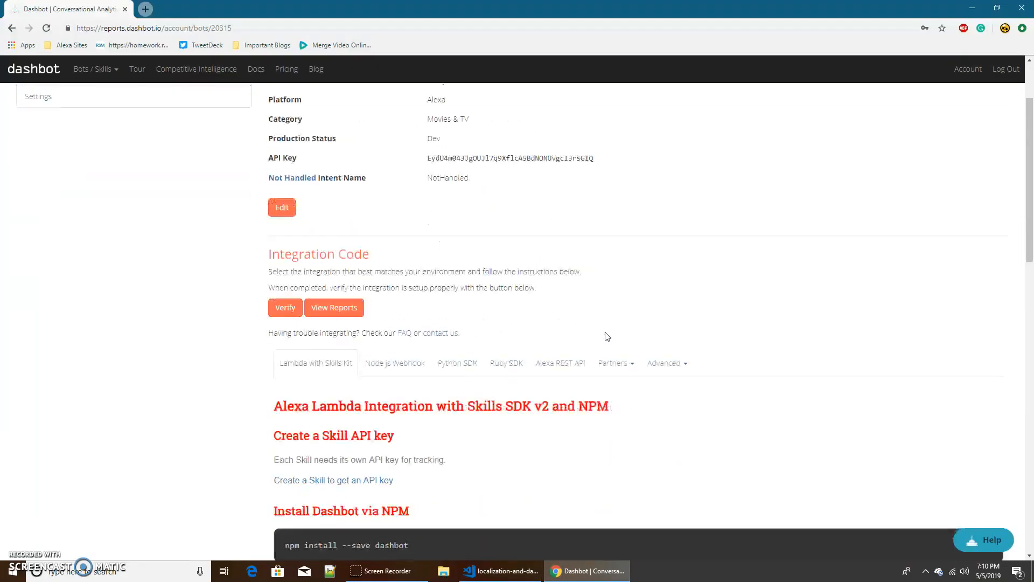
scroll(down, 3)
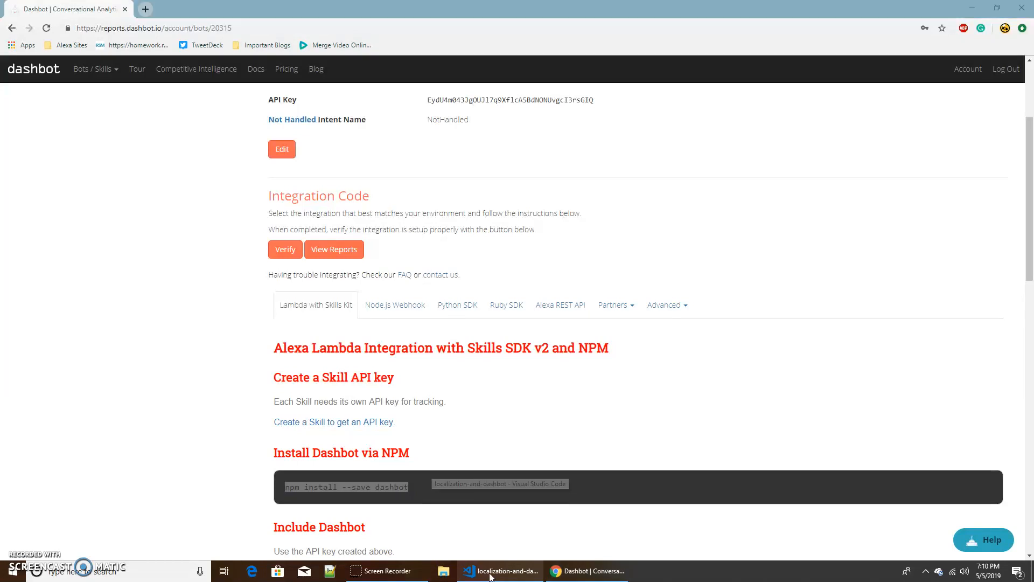
click(501, 570)
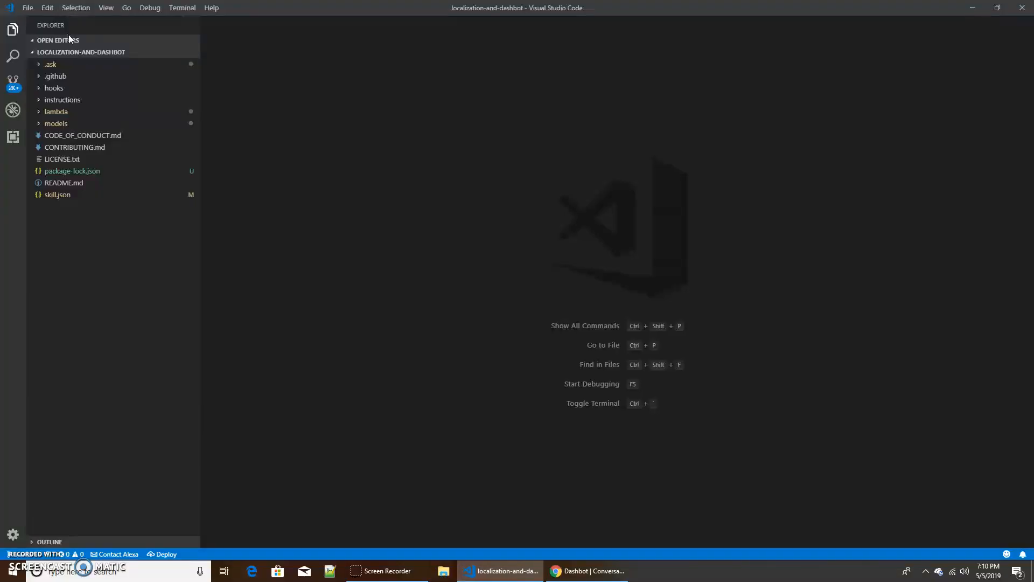
mouse_move(56, 111)
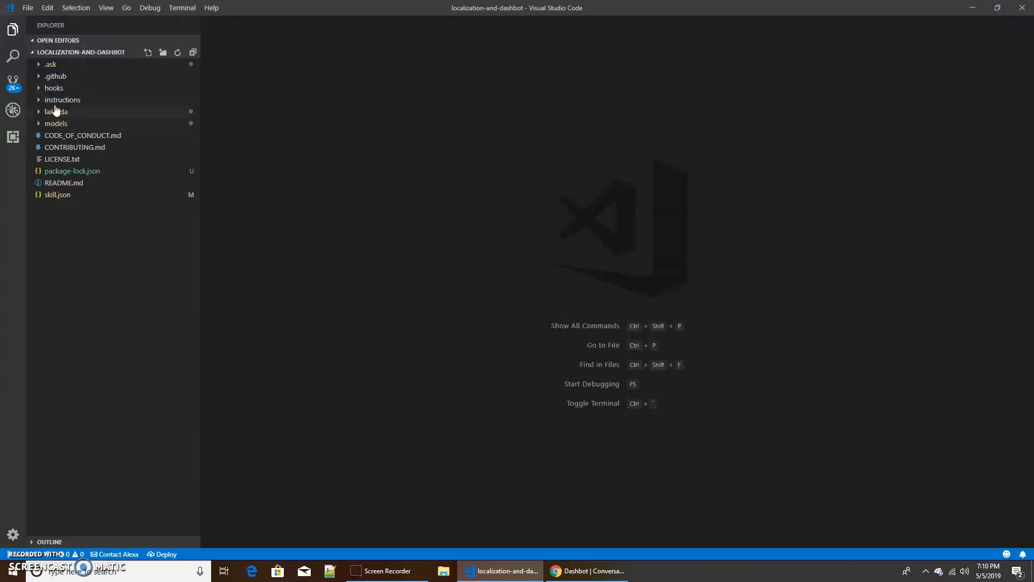
- Confirm dashbot is in lambda/custom node_modules, then open index.js
click(56, 112)
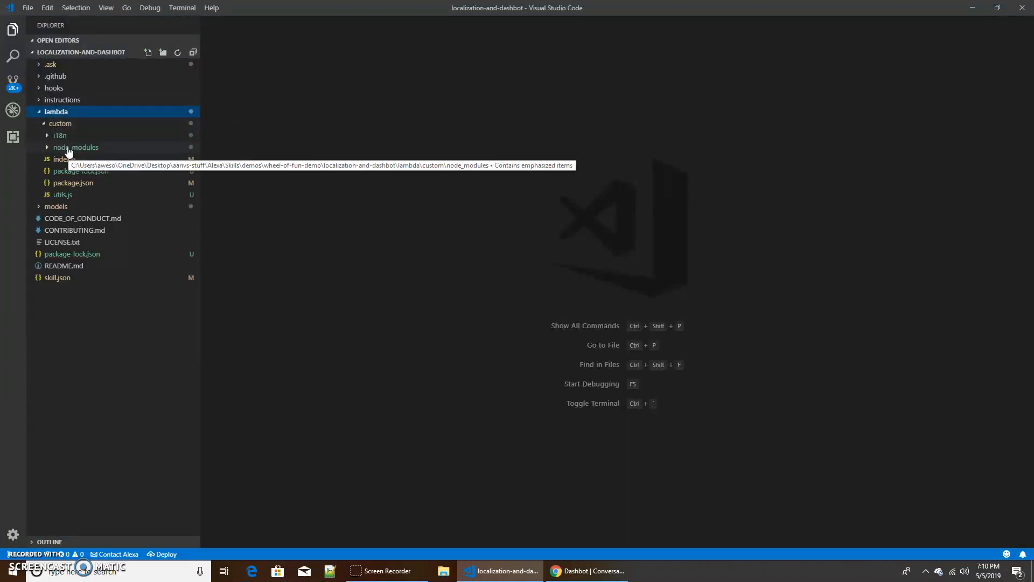
click(76, 147)
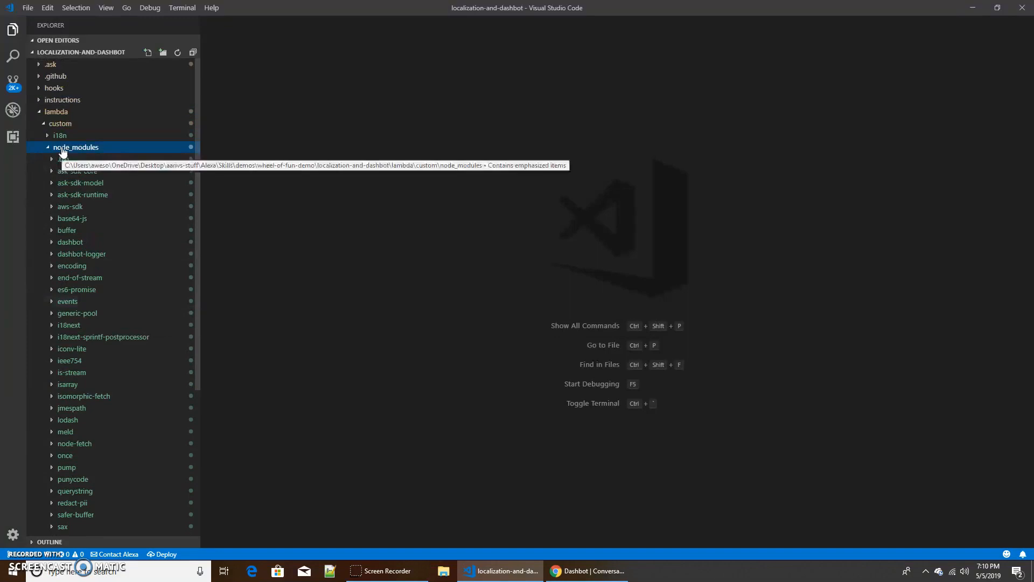
click(76, 146)
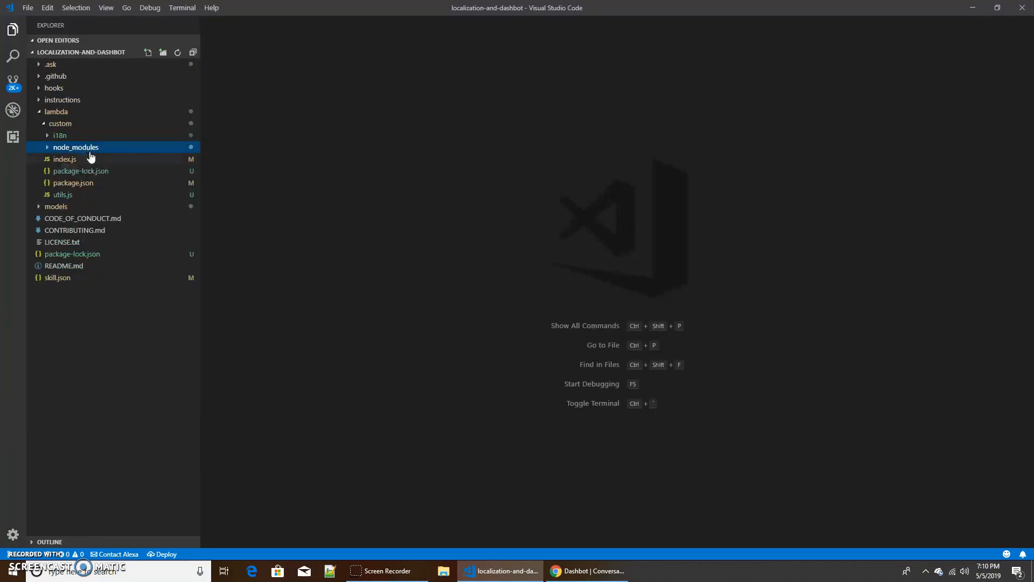
click(64, 158)
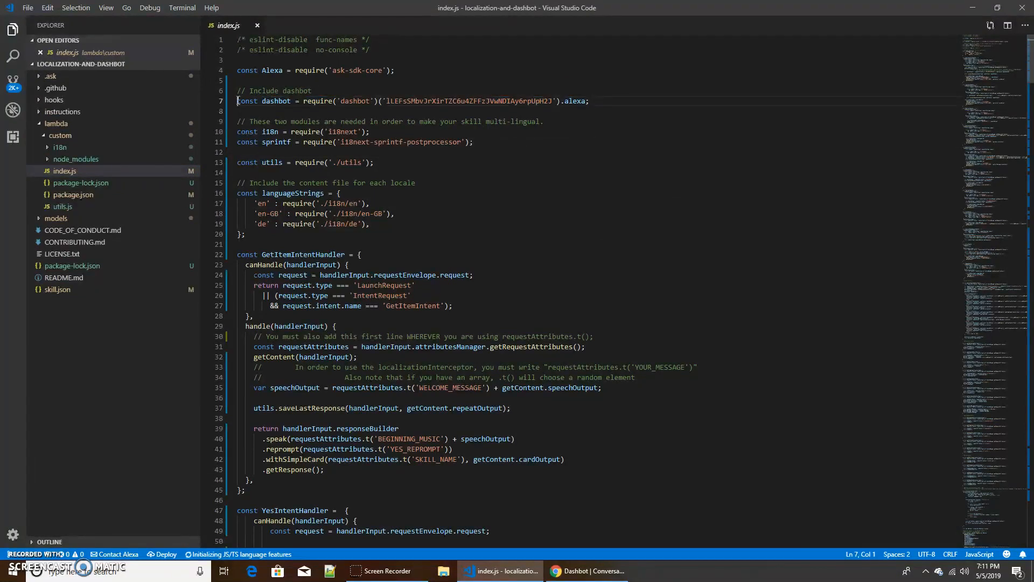
drag(237, 100, 414, 100)
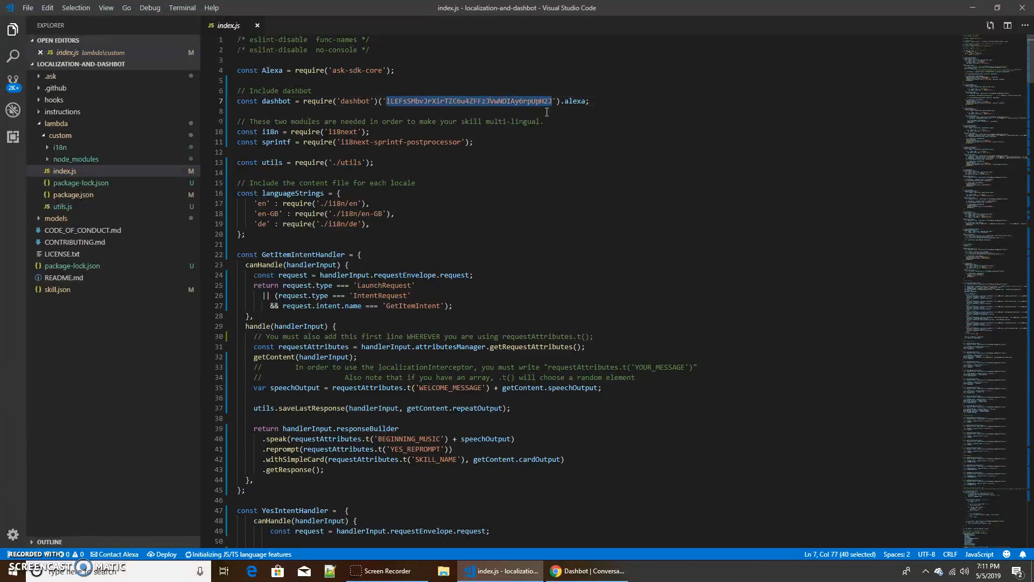
click(585, 571)
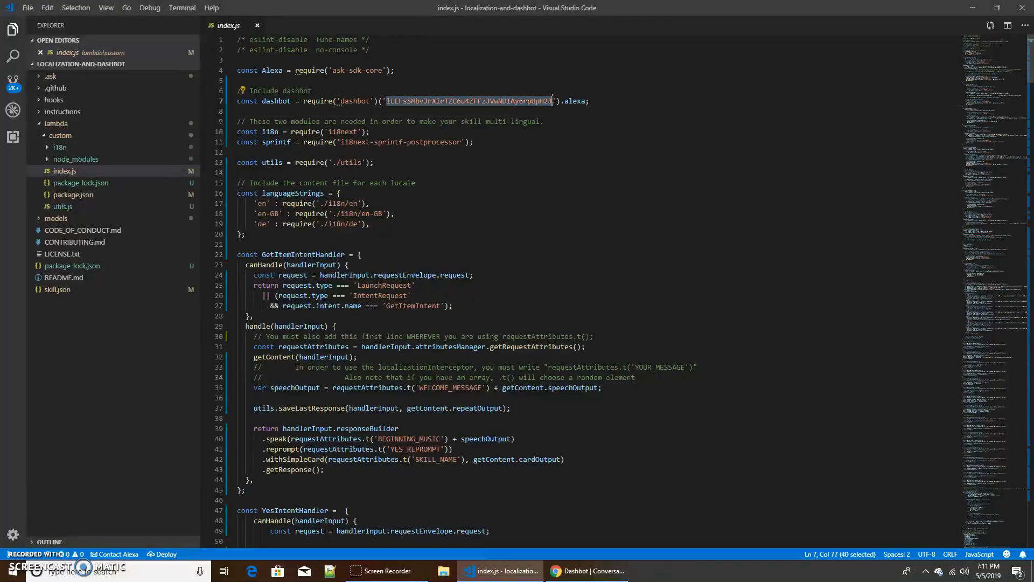
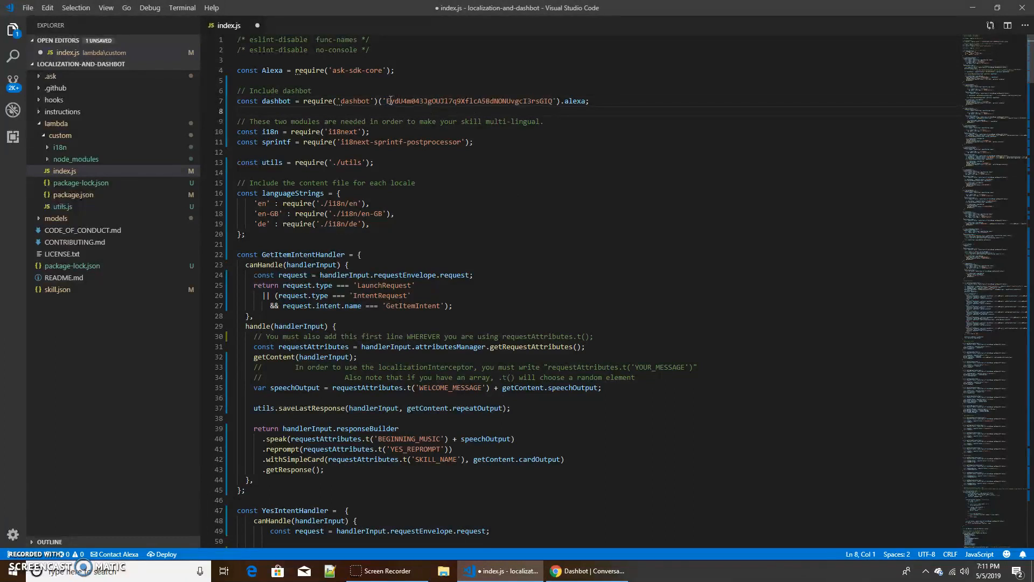
drag(336, 100, 588, 100)
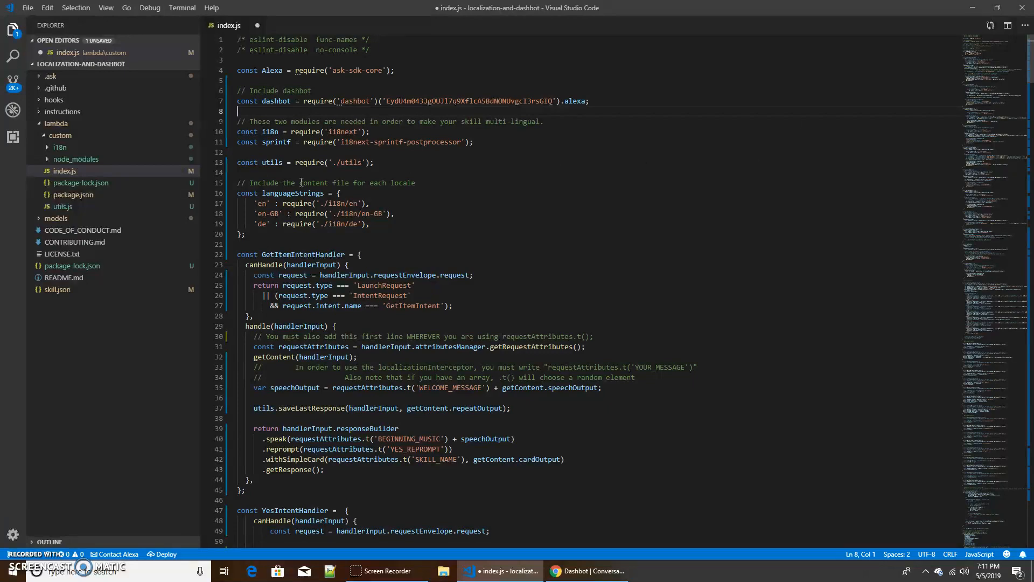
- Inspect exports.handler = dashbot.handler(skillBuilder…), then show Dashbot's Chatbots / Skills list
scroll(down, 3)
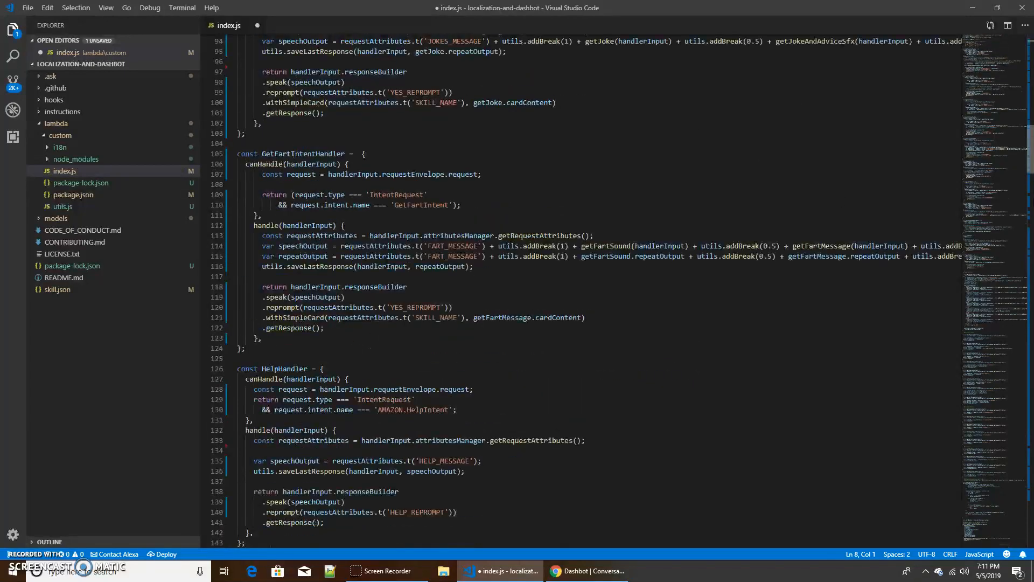
scroll(down, 3)
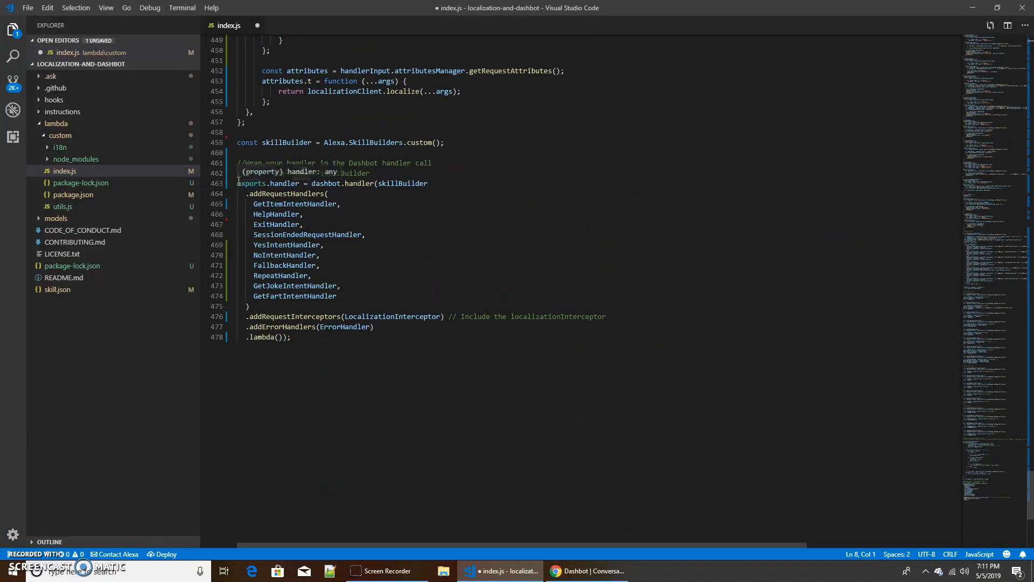
double_click(267, 184)
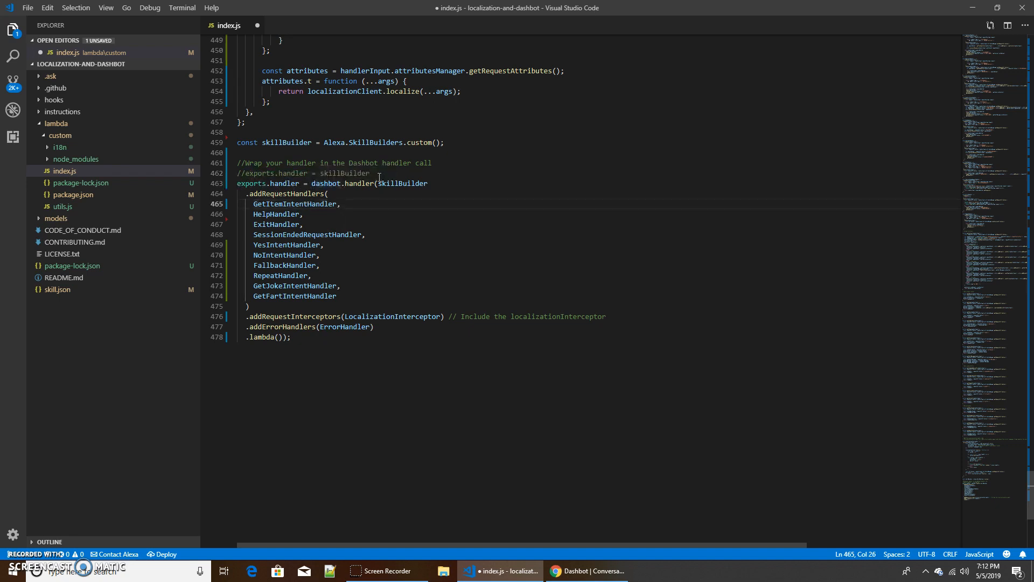
double_click(401, 183)
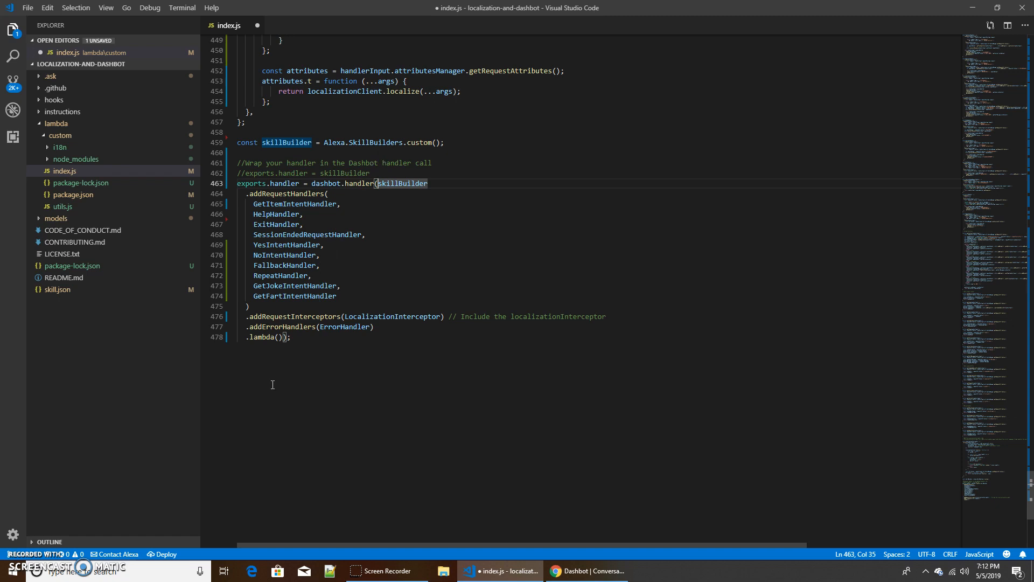
mouse_move(388, 217)
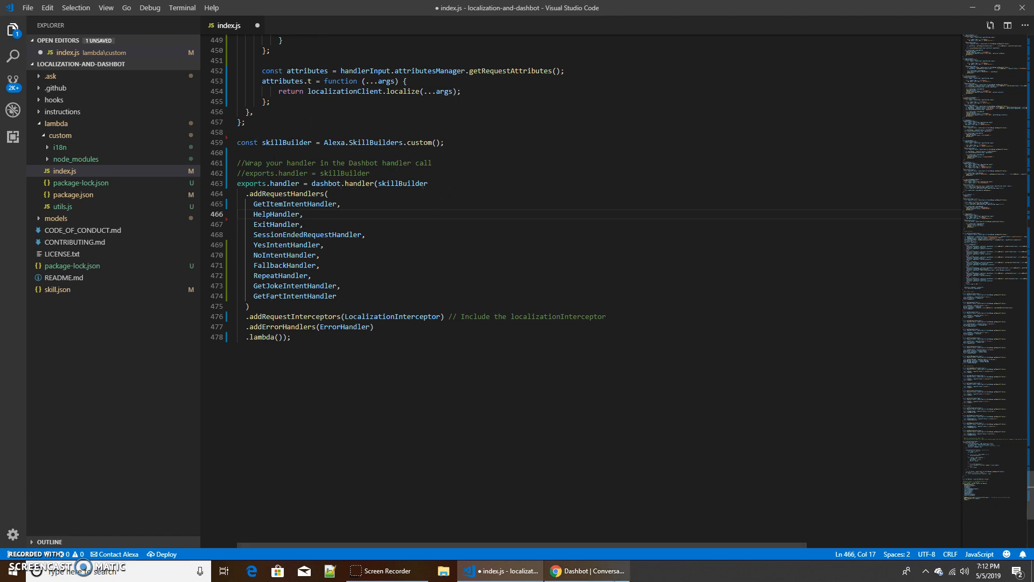
click(585, 571)
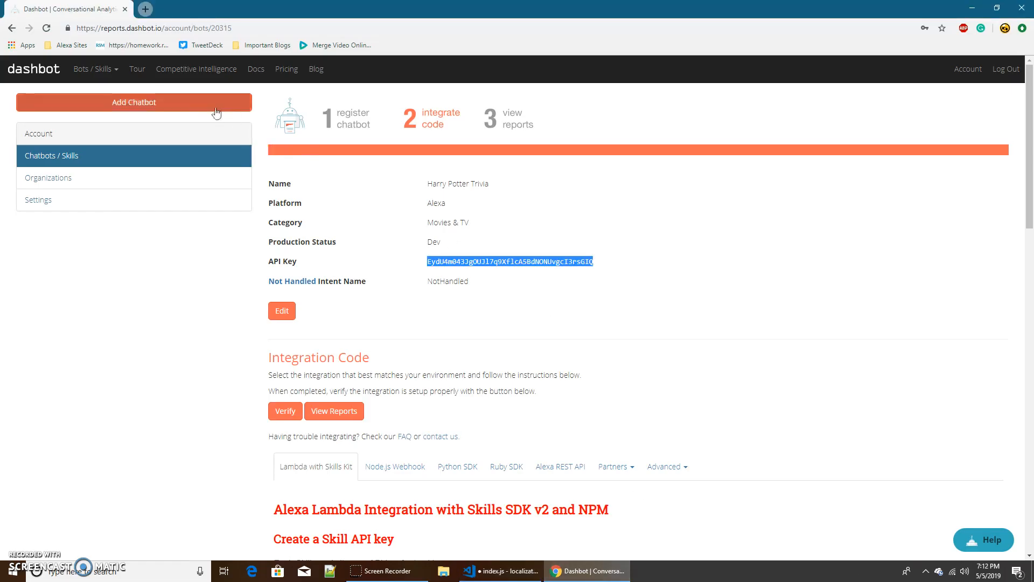
click(51, 156)
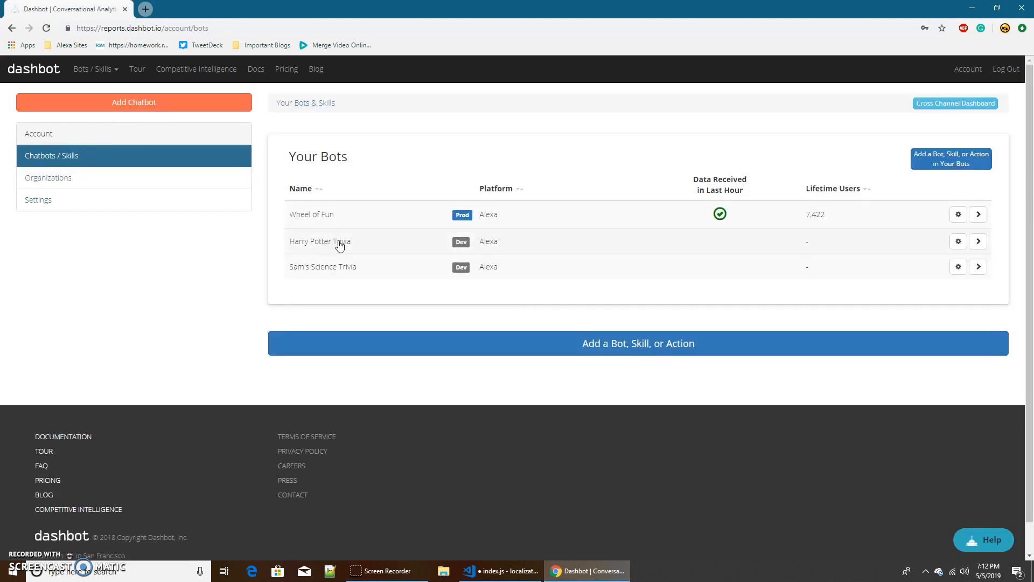
- Open Harry Potter Trivia and scroll through its empty interaction, user and retention reports
click(319, 241)
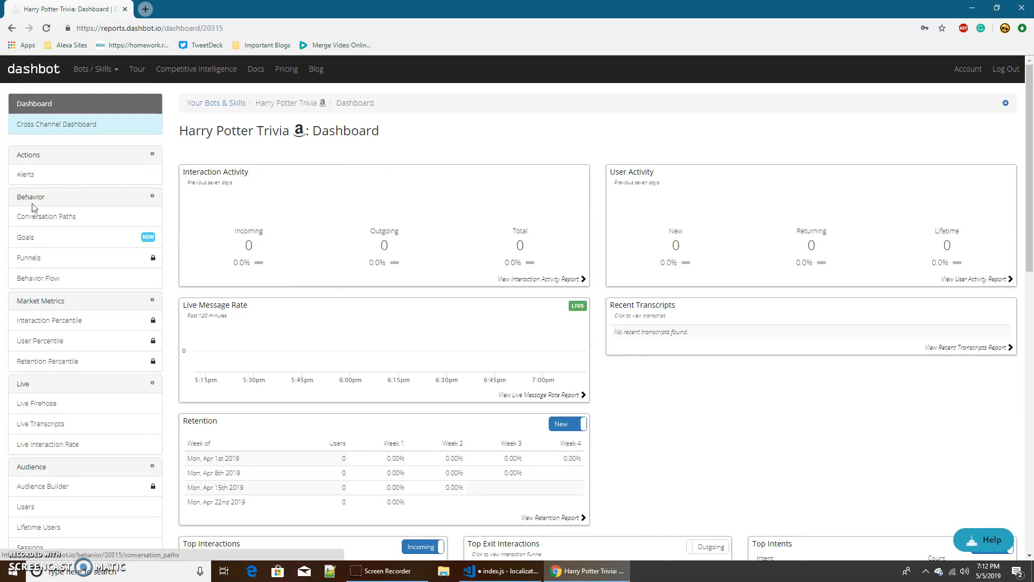
mouse_move(70, 411)
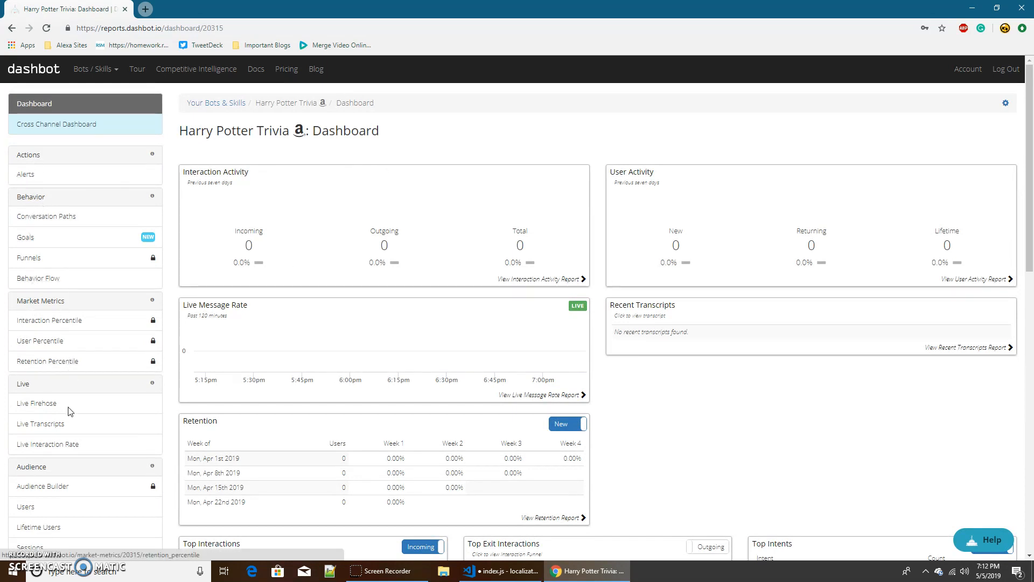
scroll(down, 3)
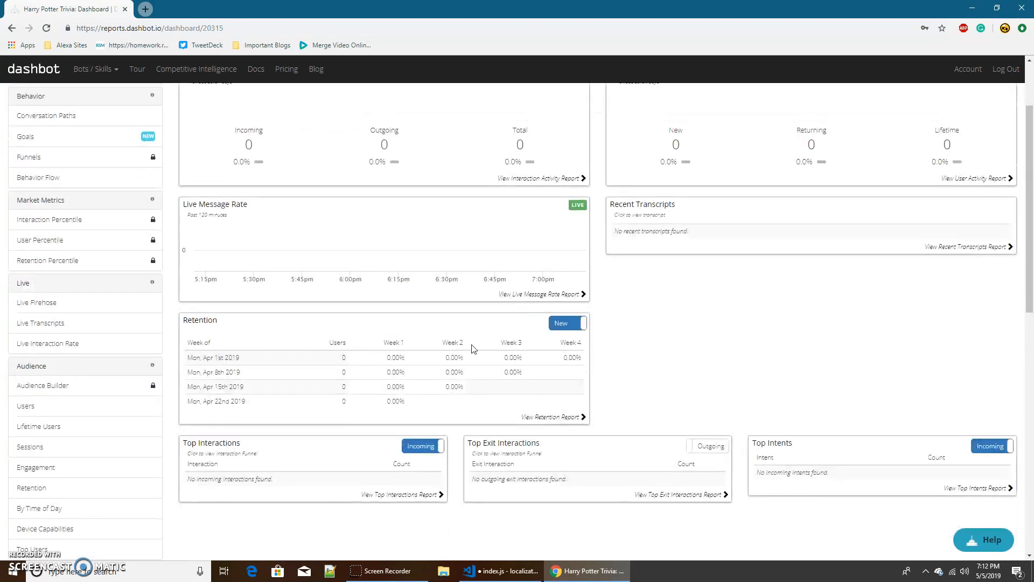